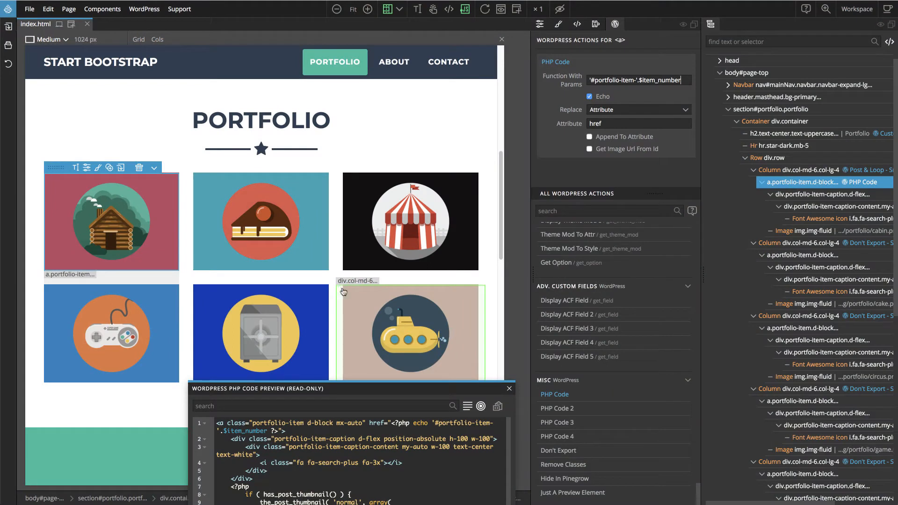
mouse_move(410, 332)
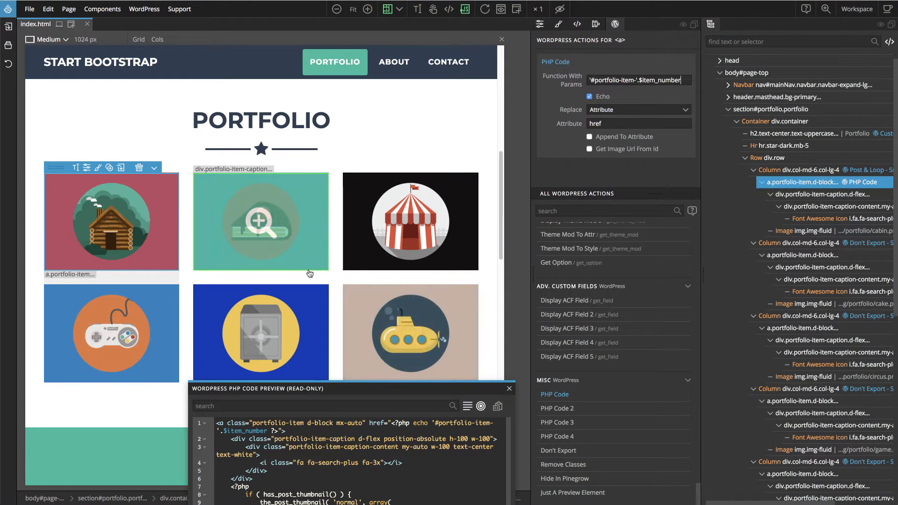
Scroll the page canvas down from Portfolio to the About section
scroll(down, 3)
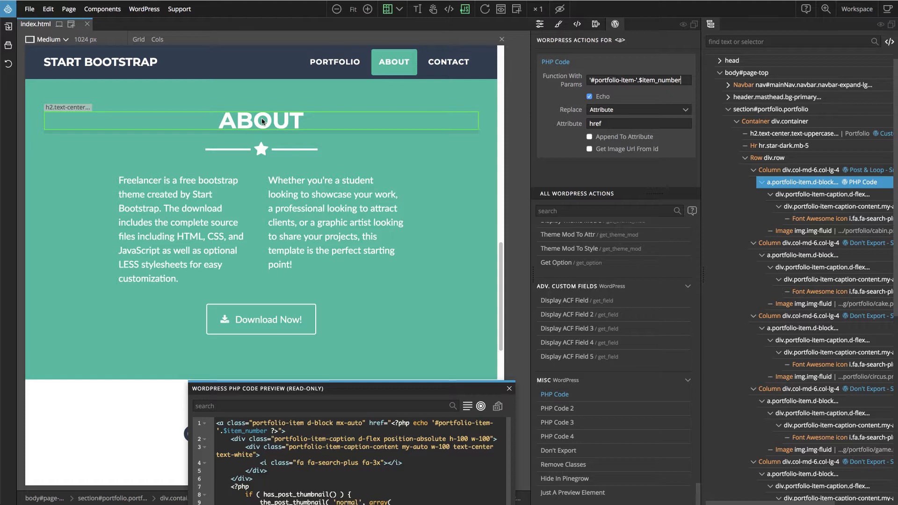
Give the h2 About heading a Customizer Field with id about_title and label 'About title'
click(261, 120)
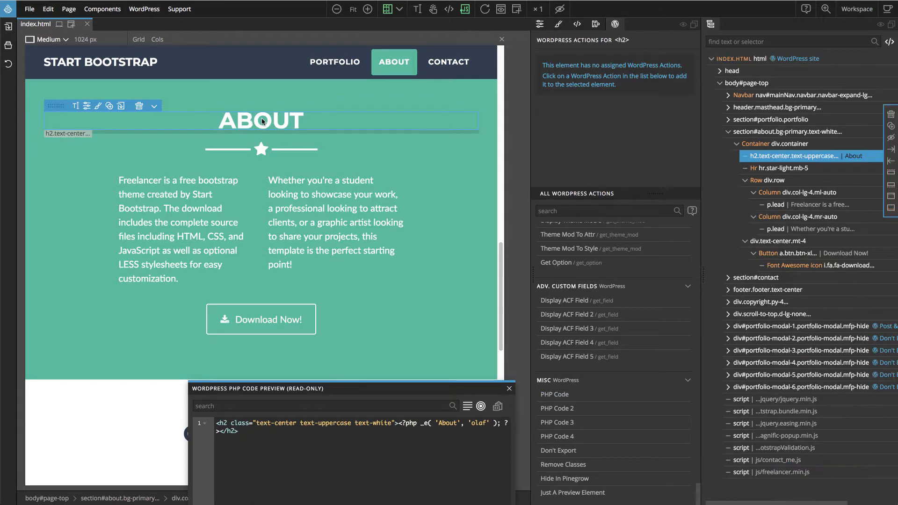
mouse_move(261, 117)
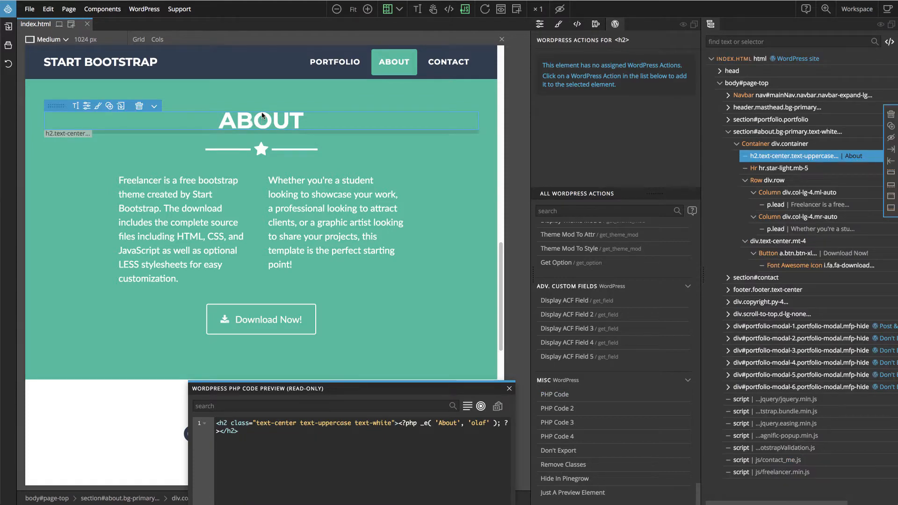
scroll(down, 3)
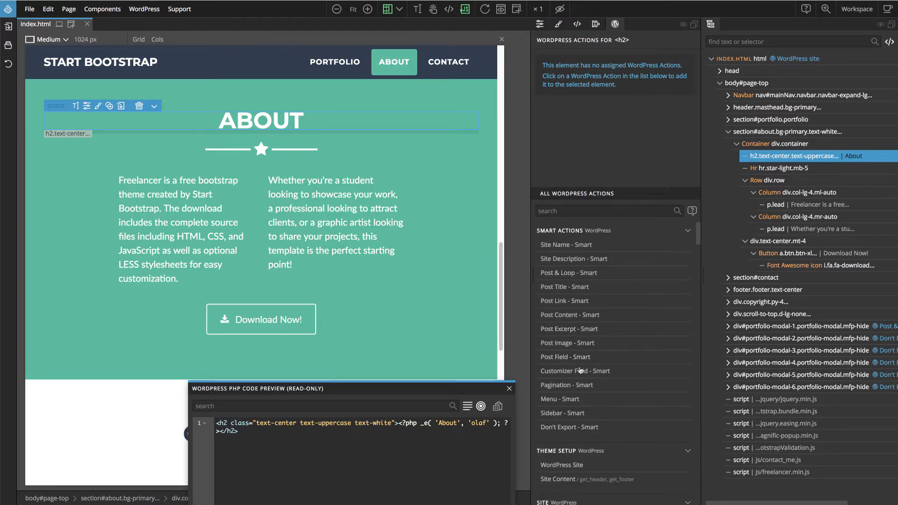
click(575, 370)
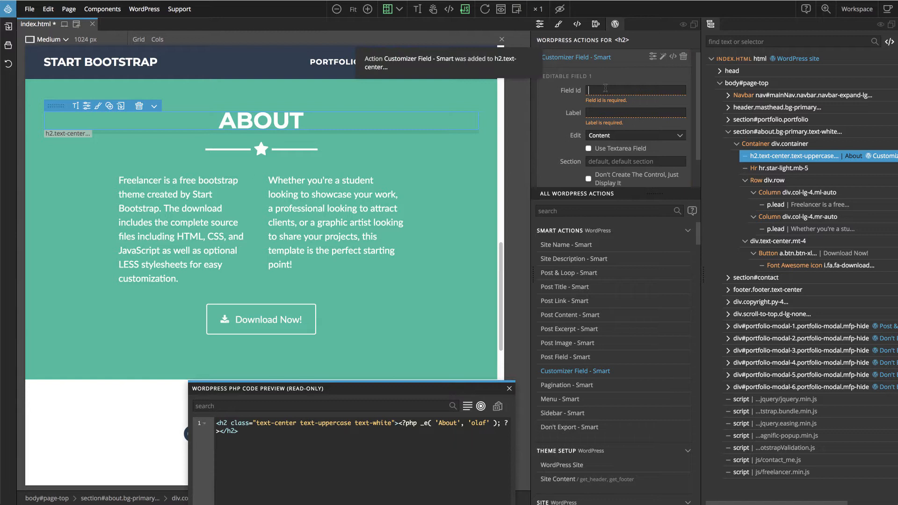
text(about_title)
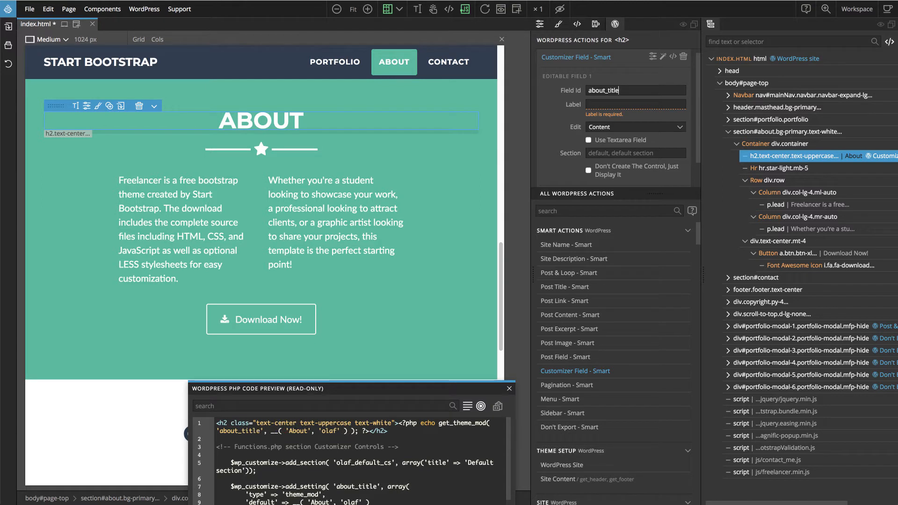
text(A)
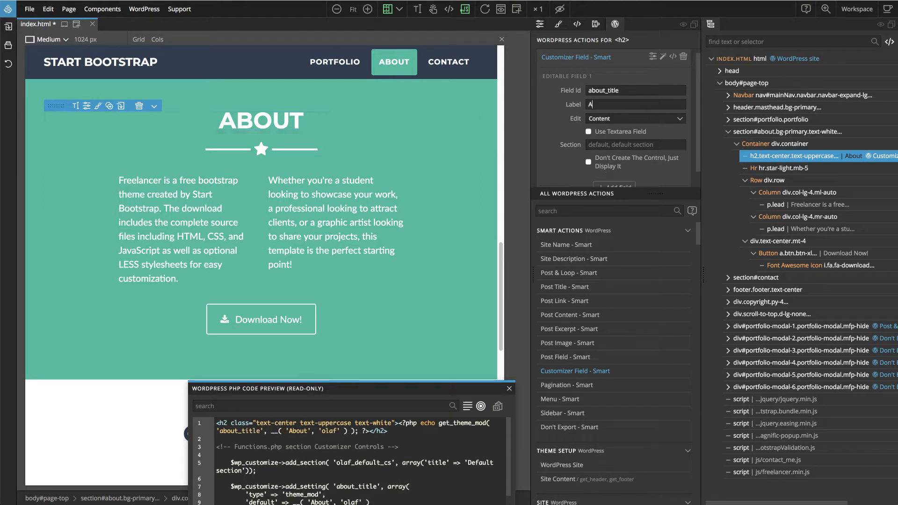
text(bout title)
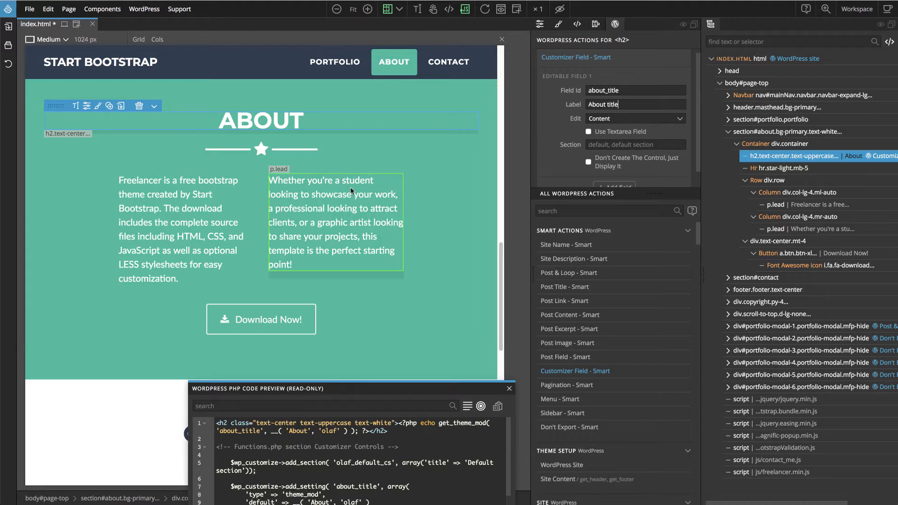
Make the first About paragraph a textarea Customizer Field about_text_1, labelled 'About text 1'
click(178, 230)
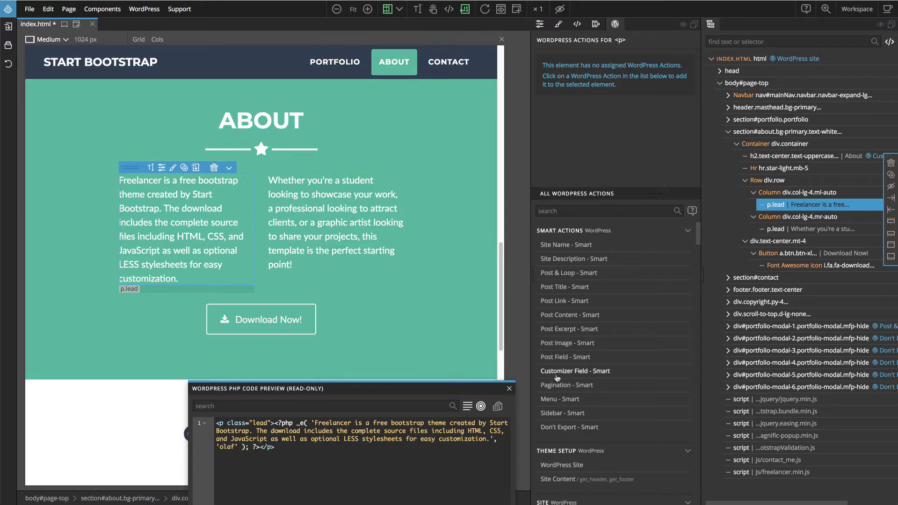
click(576, 370)
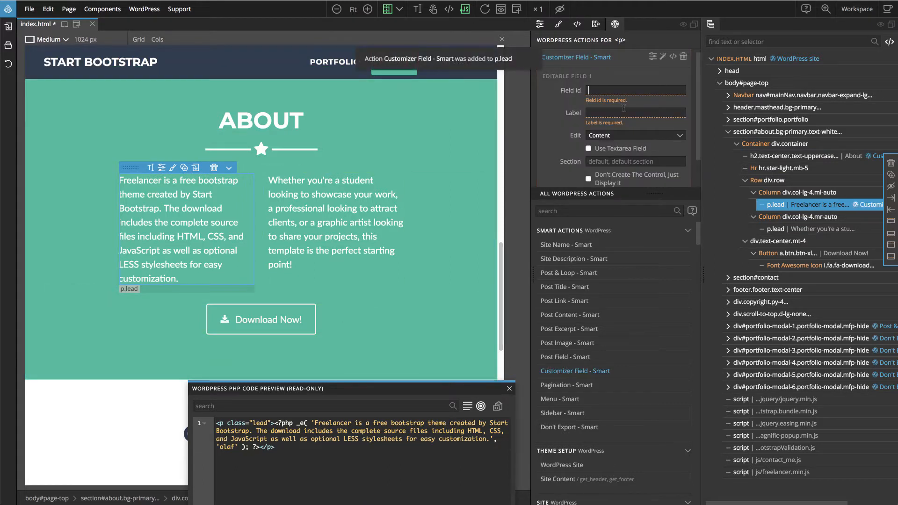
text(about_text_1)
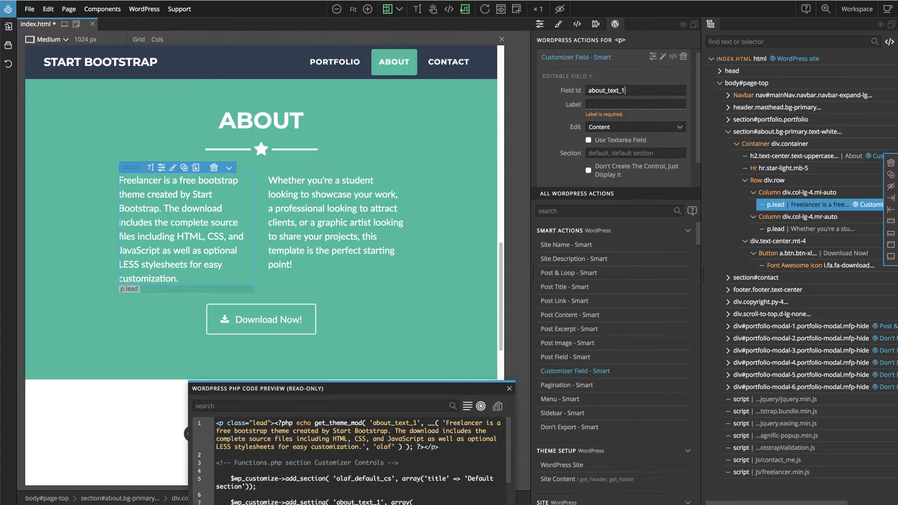
text(About text 1)
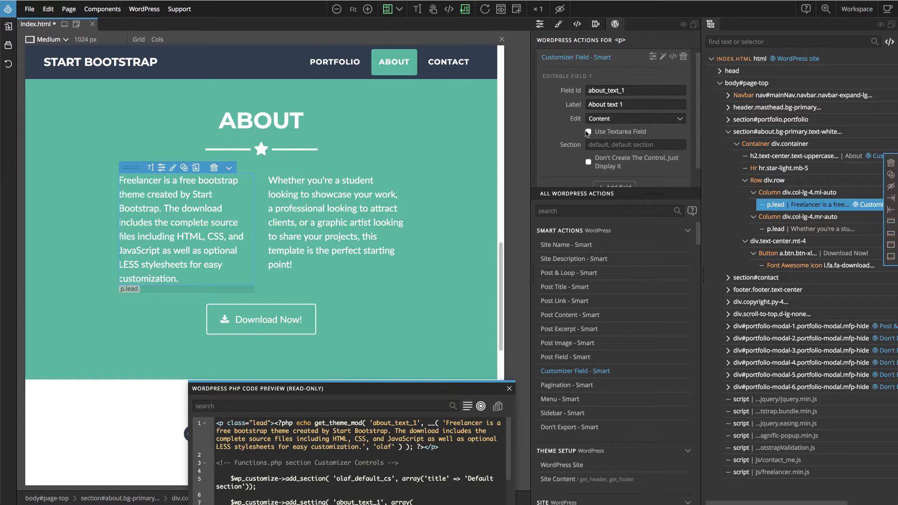
click(587, 132)
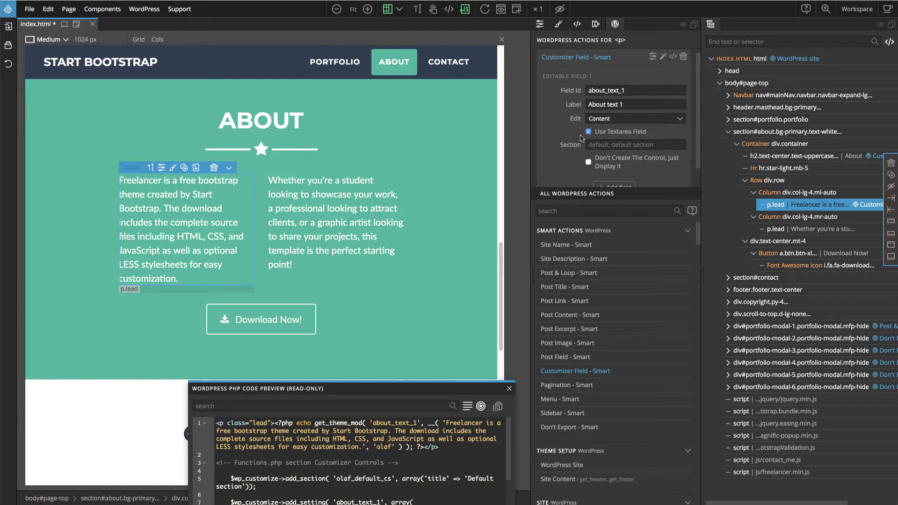
click(335, 224)
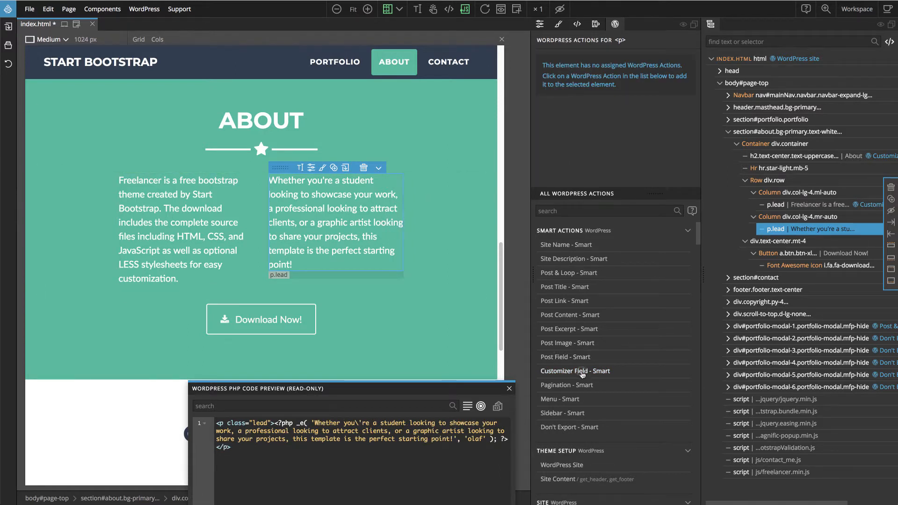
Add a Customizer Field with its own field id and label to the second About paragraph
click(576, 370)
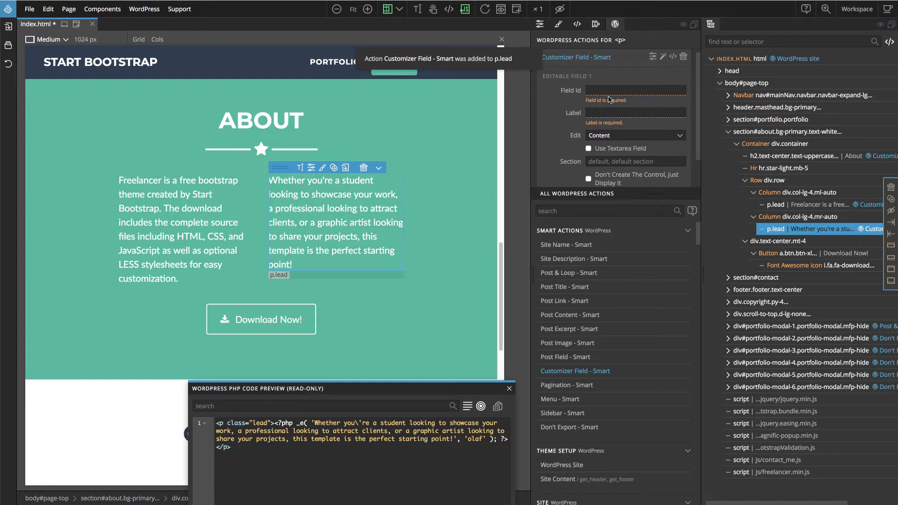
text(a)
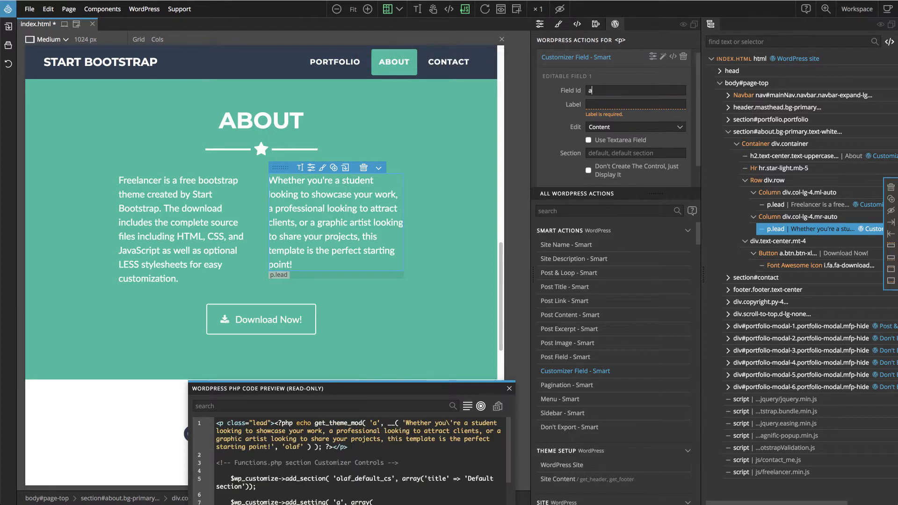
text(bout_text_)
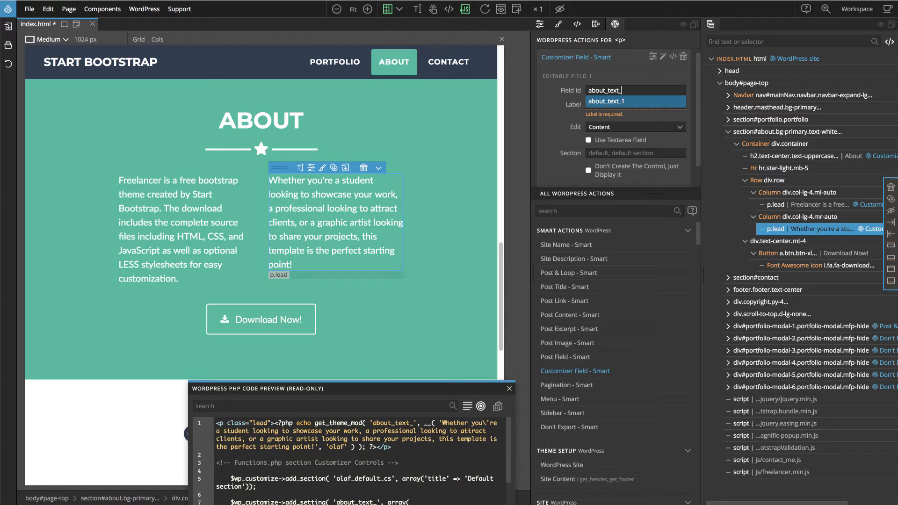
text(Abo)
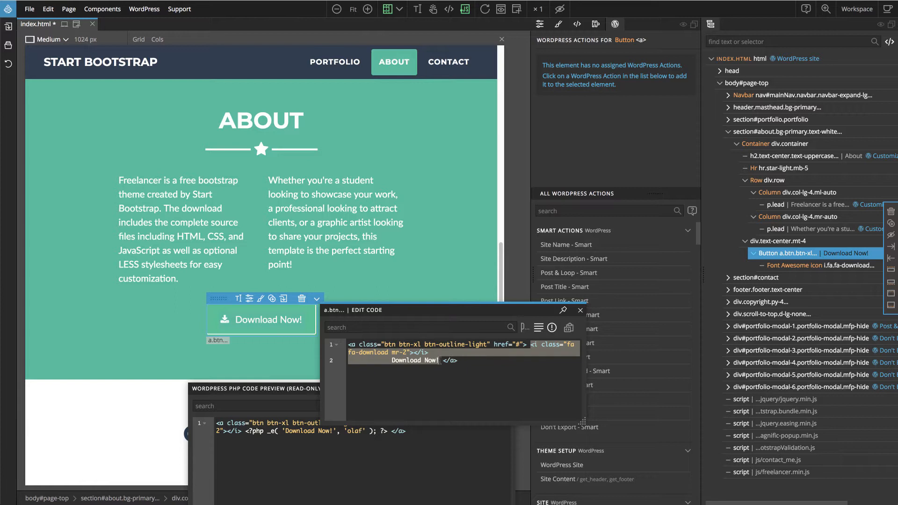
Wrap the Download Now! button label text in a span and select that span
click(580, 310)
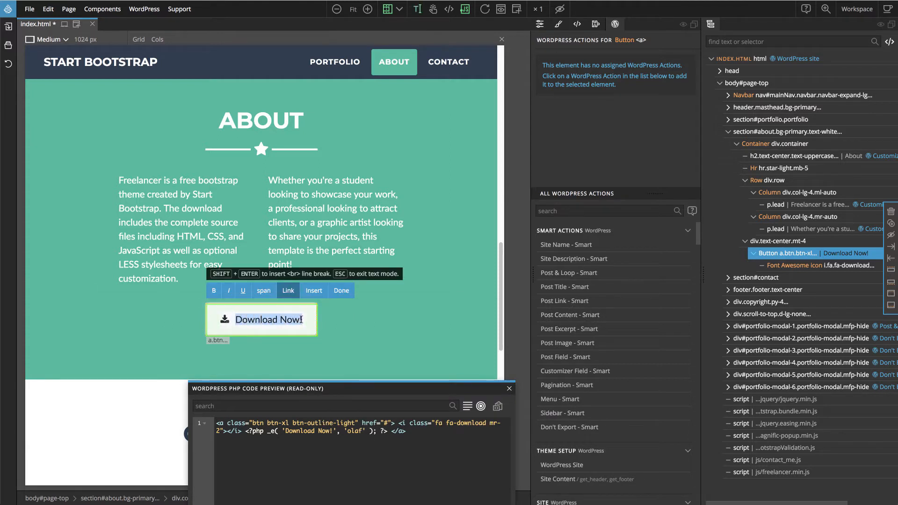
click(263, 290)
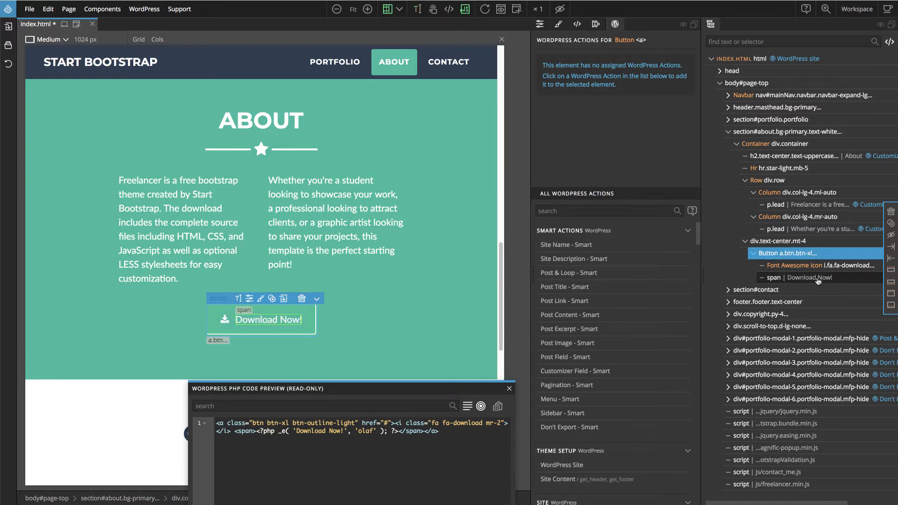
click(810, 278)
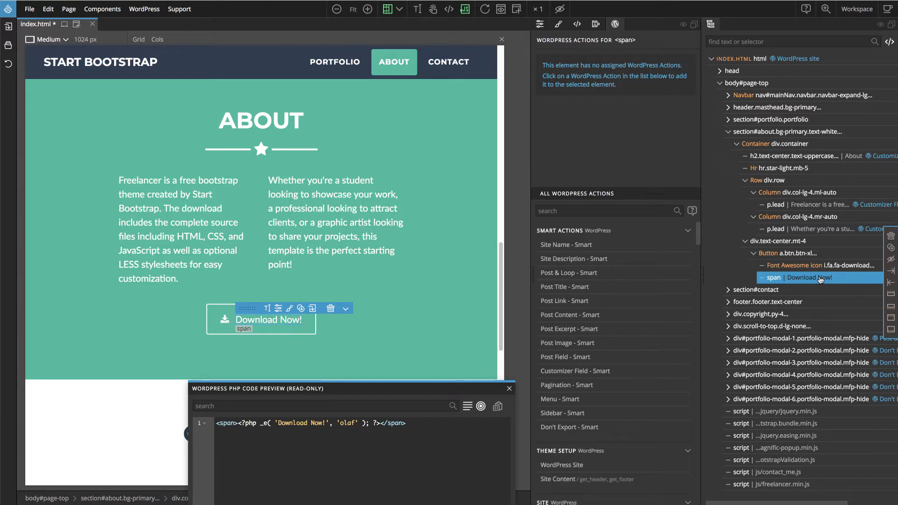
mouse_move(585, 371)
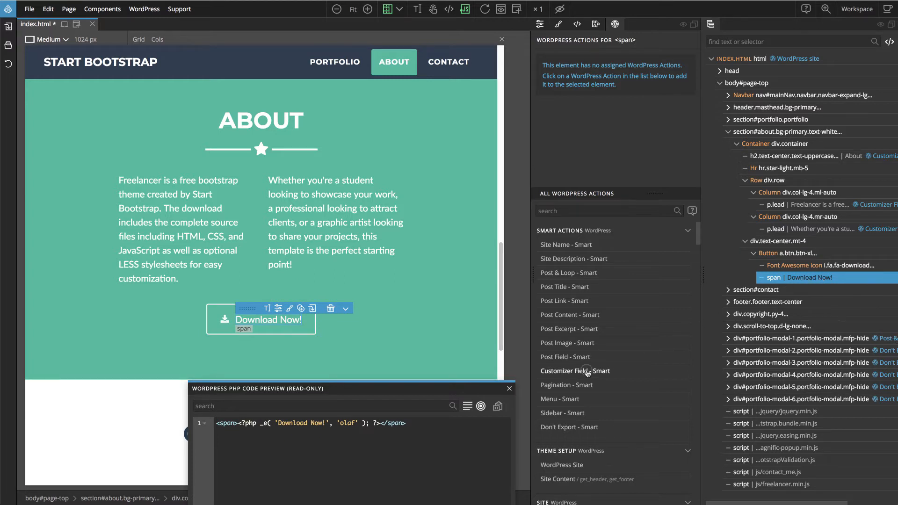
Give the button's label span a Customizer Field with id link_label and label 'Link label'
click(576, 370)
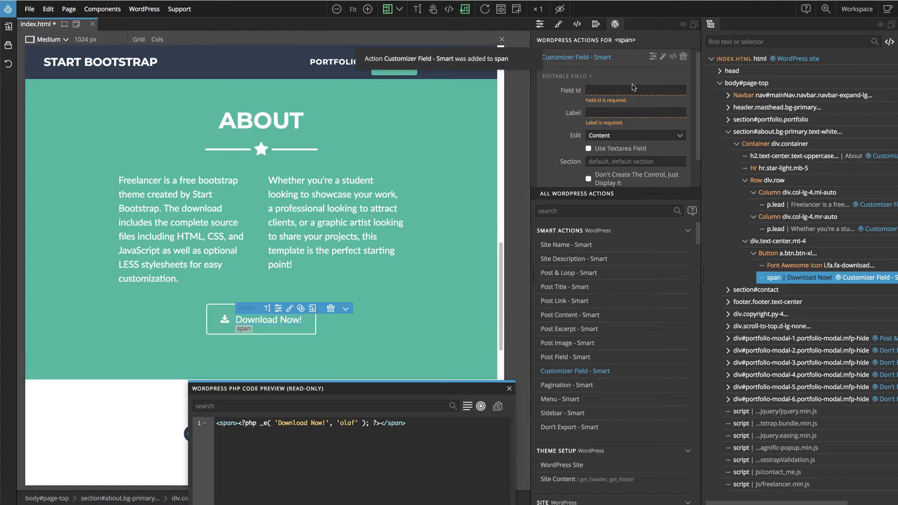
text(link_label)
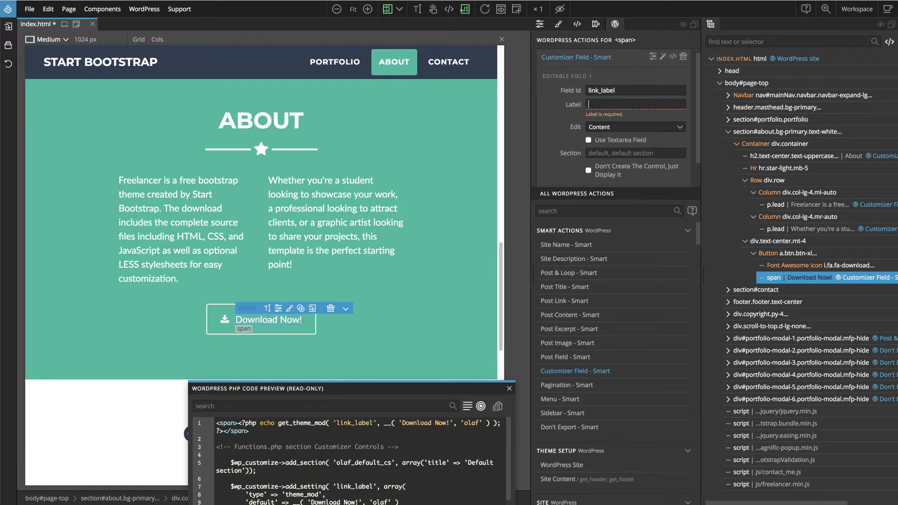
text(Link l)
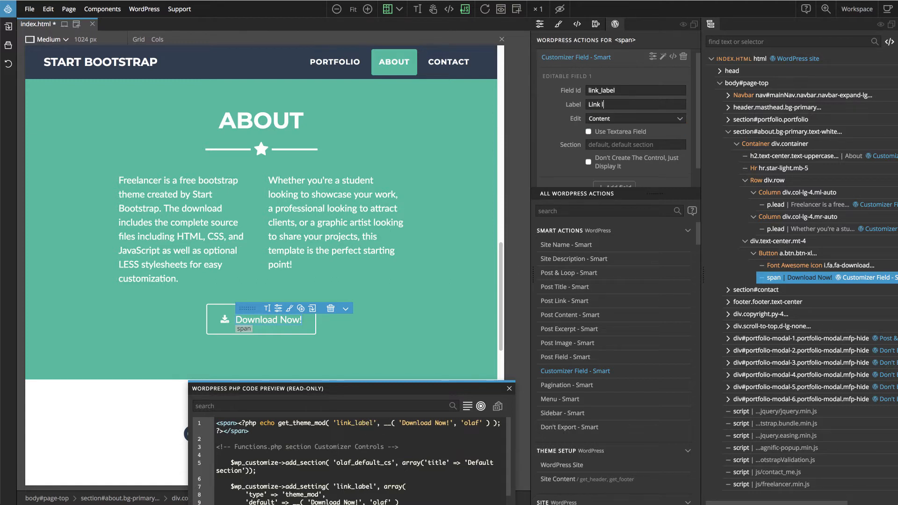
text(abel)
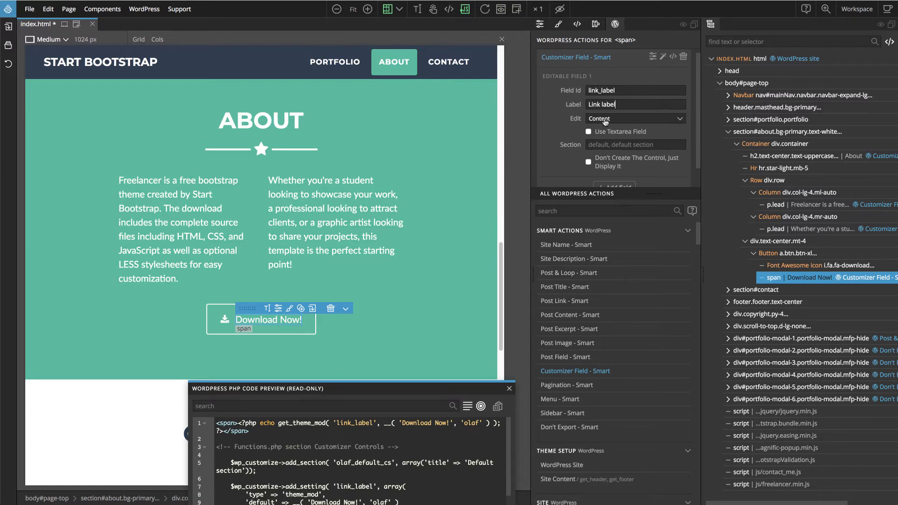
mouse_move(615, 122)
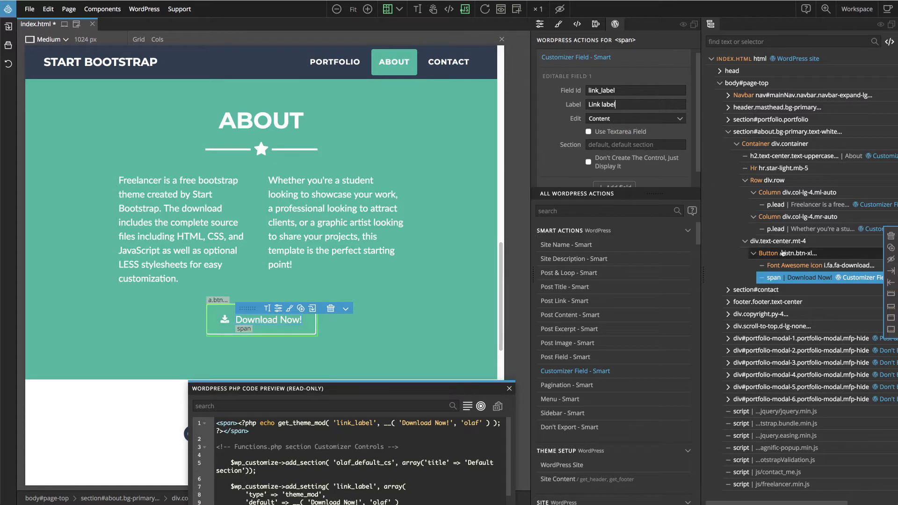
Add a Customizer Field link_url, labelled 'Link url', that edits the Download Now! button's Link
click(785, 253)
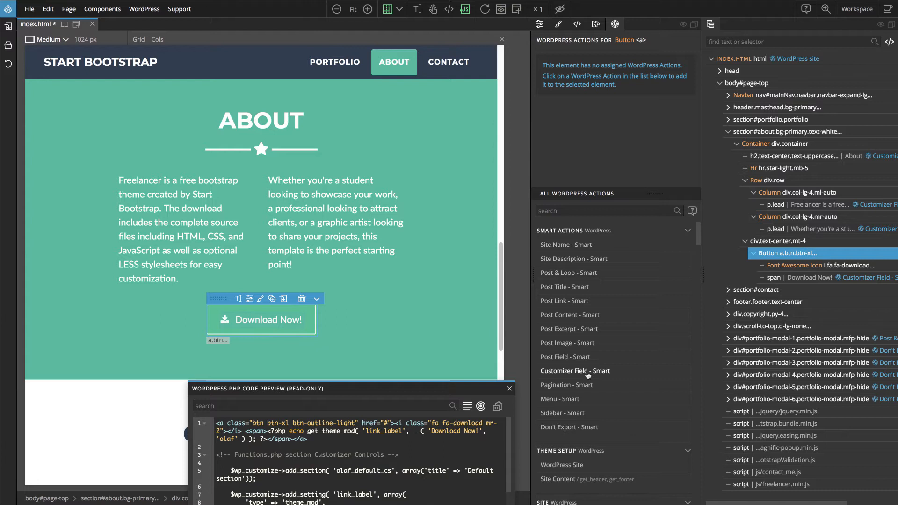
click(575, 371)
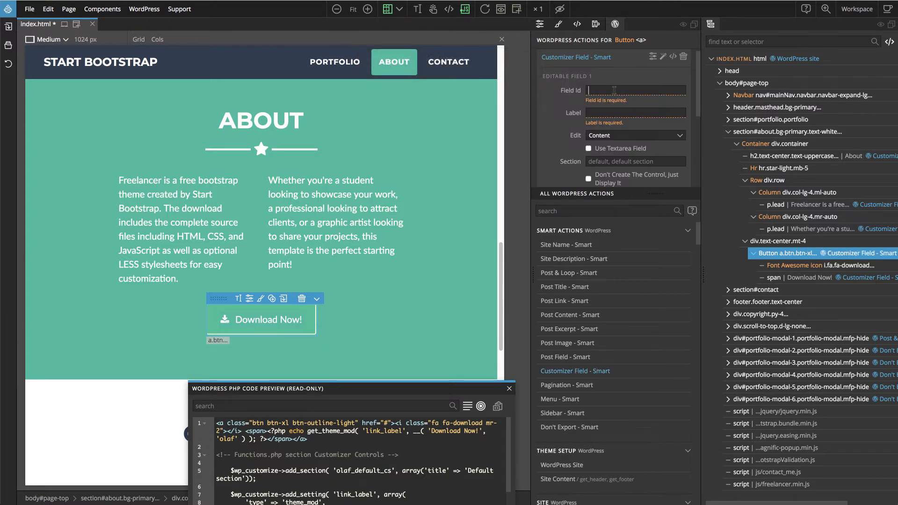
text(link_url)
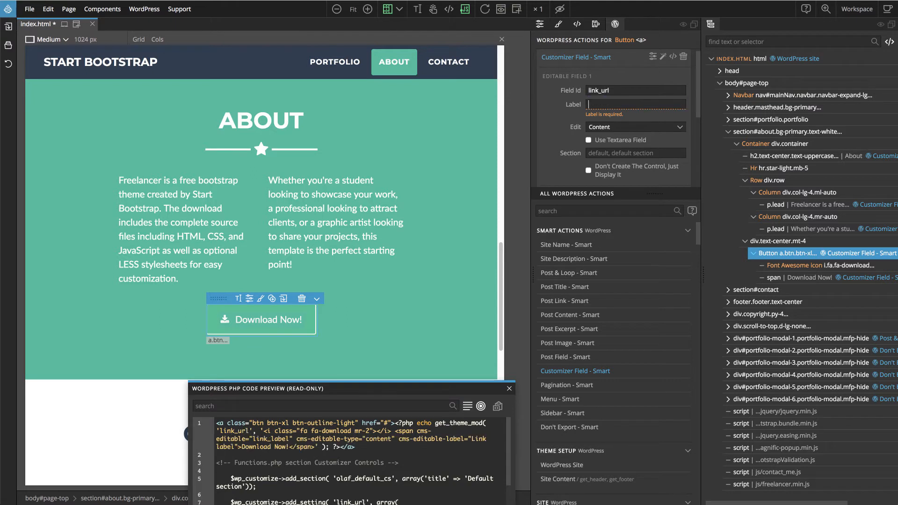
text(Link url)
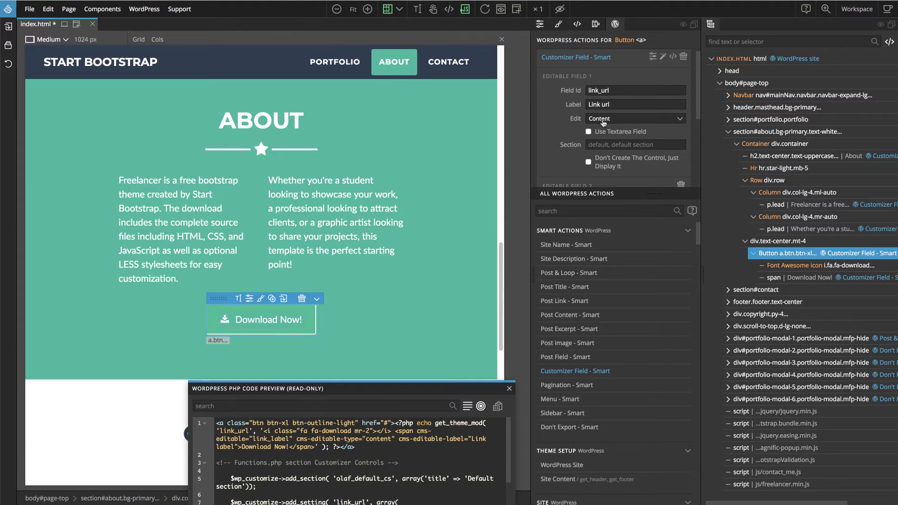
click(634, 118)
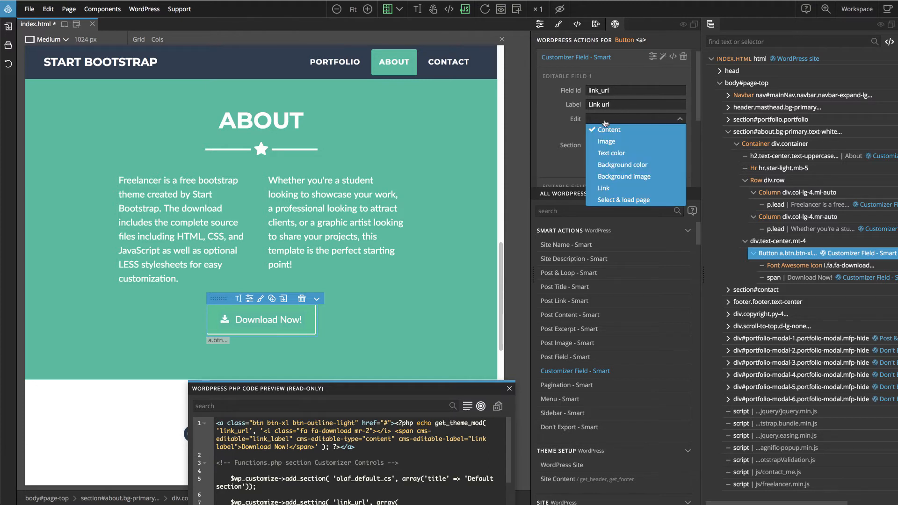
click(603, 188)
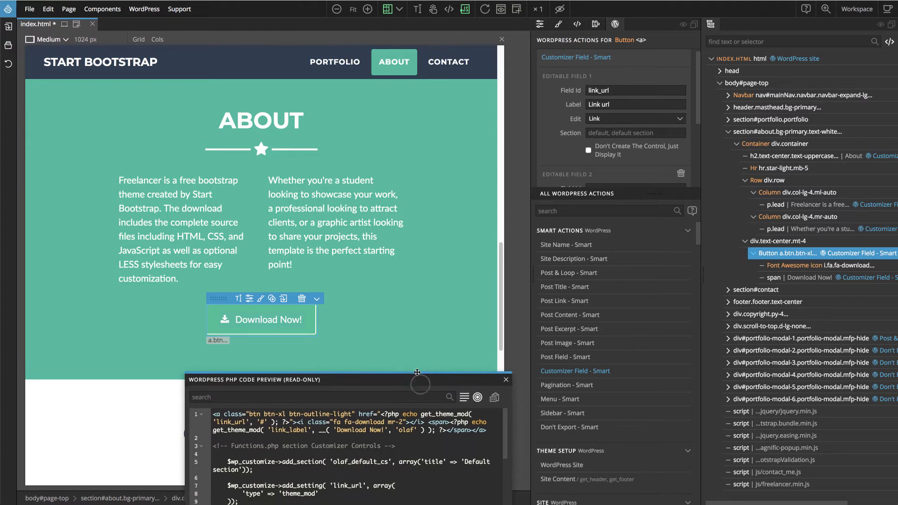
Compare the PHP preview for Content versus Link editing, leaving the button field on Link
drag(417, 371, 411, 355)
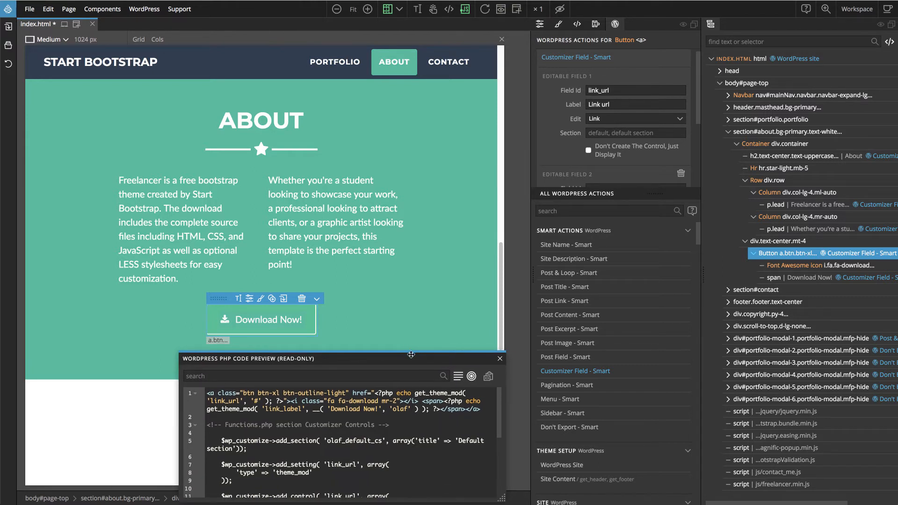
click(634, 119)
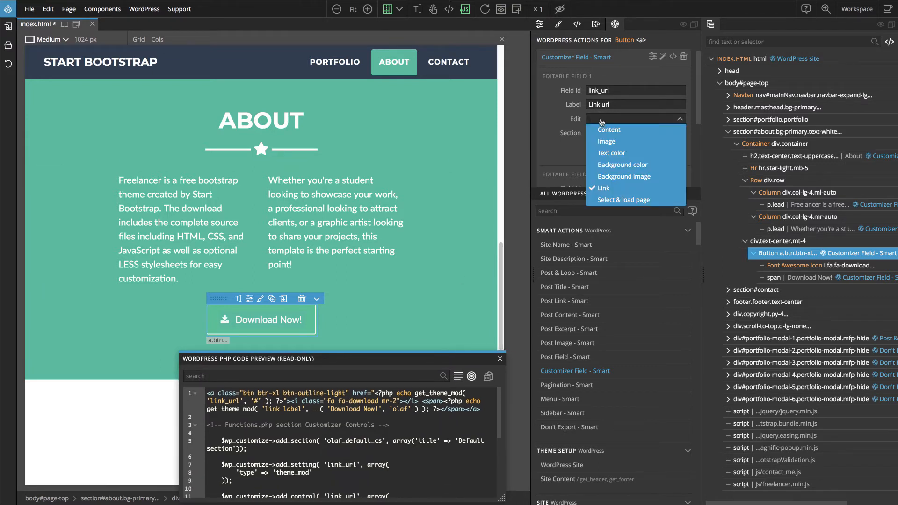
click(609, 130)
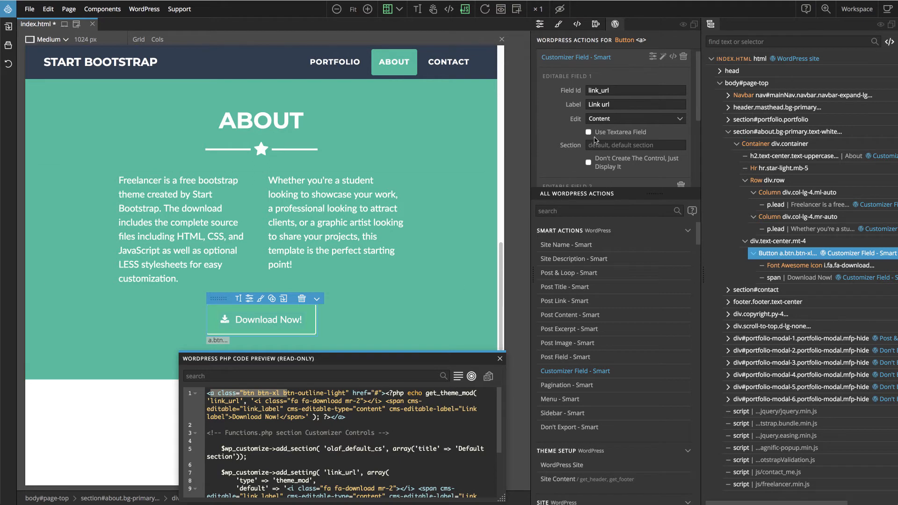
click(634, 118)
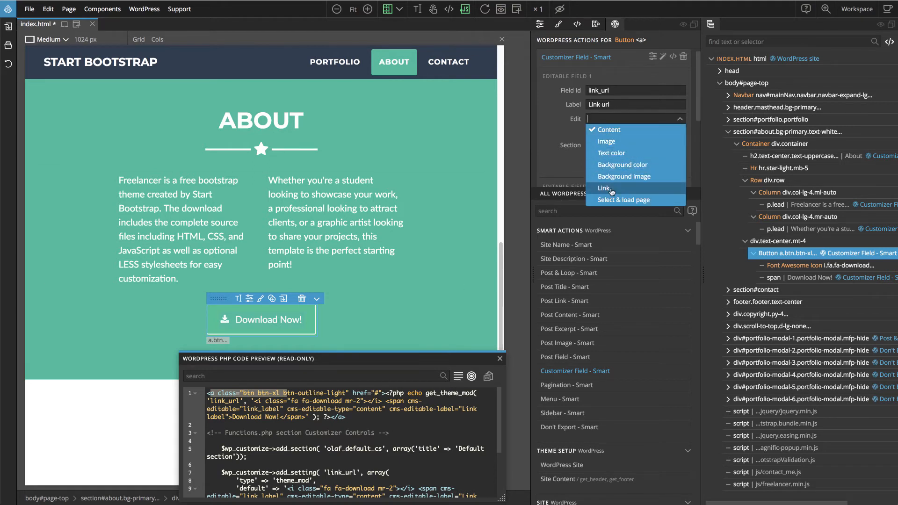
click(604, 188)
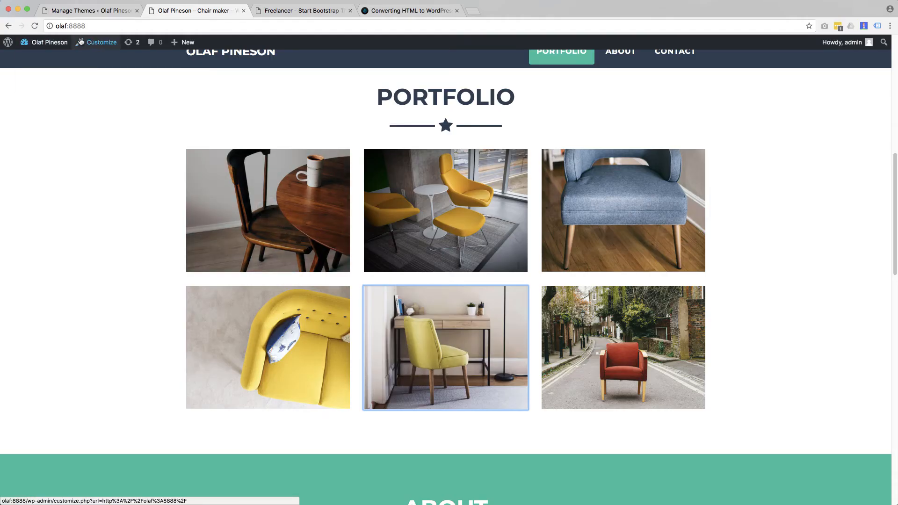
Open the site Customizer from the admin bar and enter its Default section
click(101, 42)
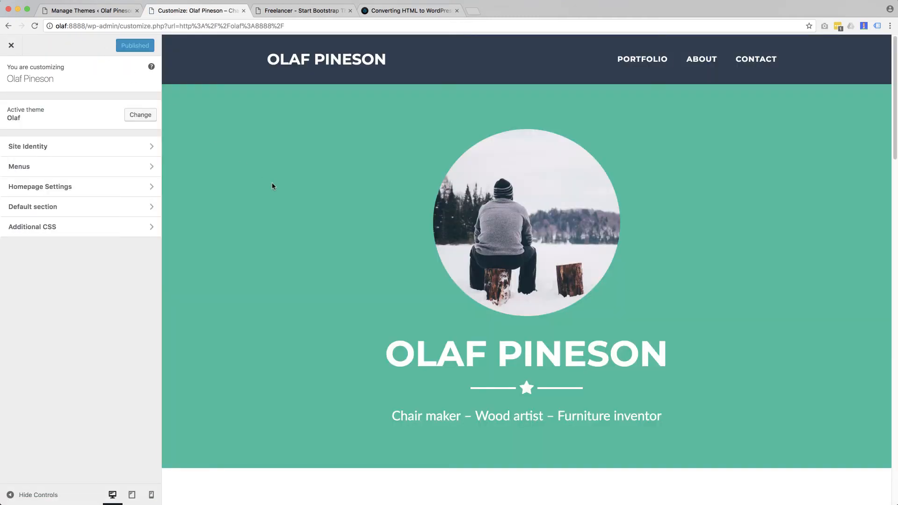
scroll(down, 3)
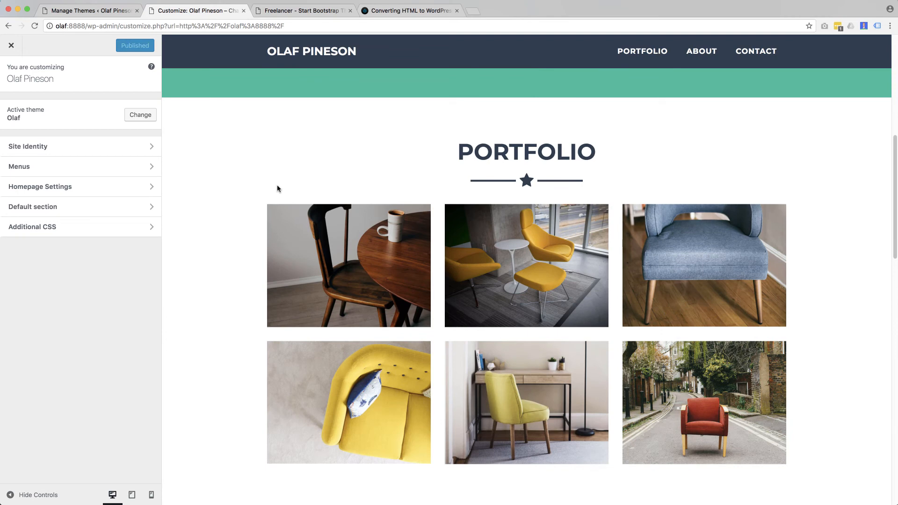
click(33, 207)
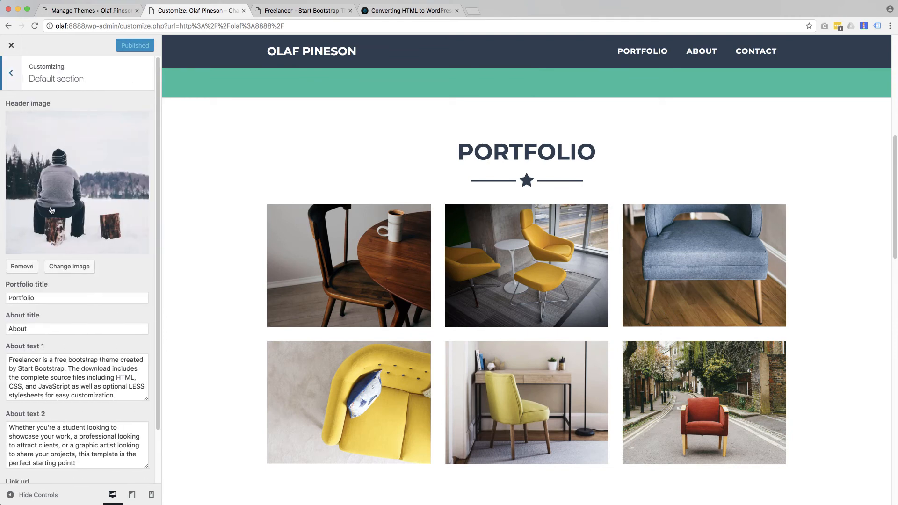
Replace the Portfolio title with 'My Projects' and move to the About title field
click(76, 298)
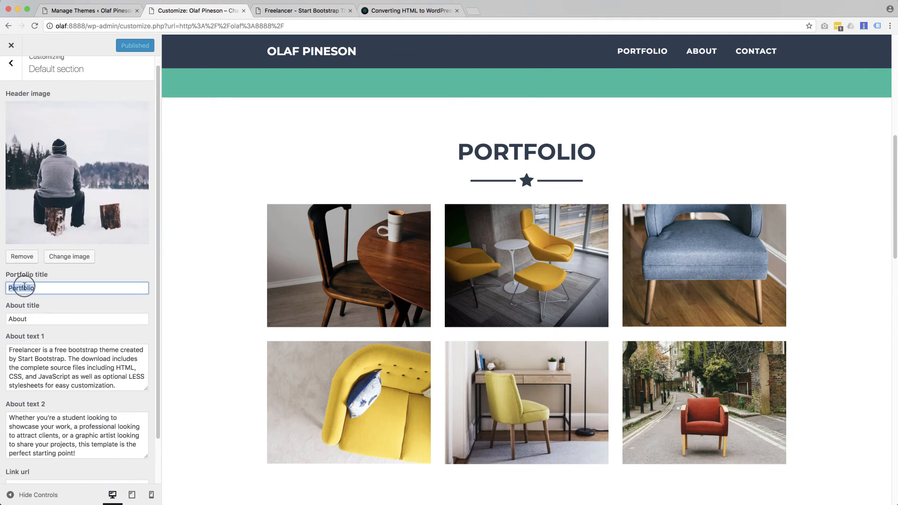
text(M)
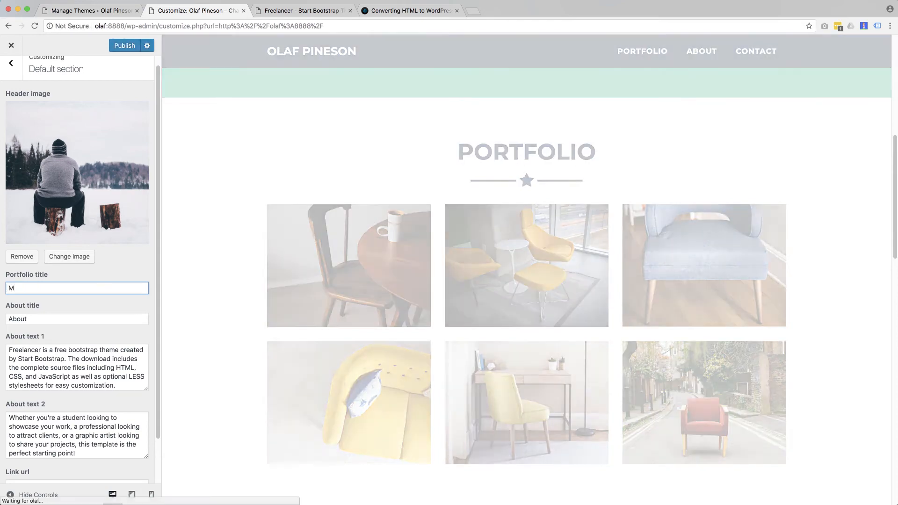
text(y Projects)
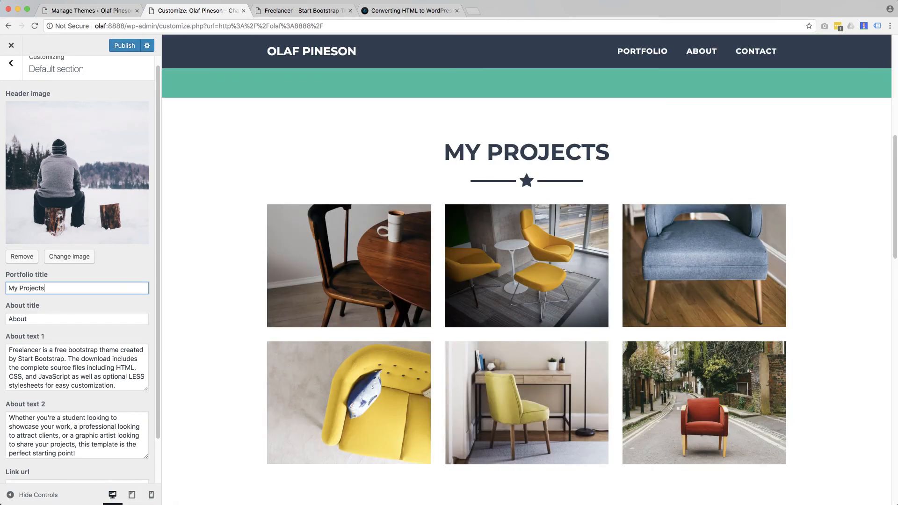
scroll(down, 3)
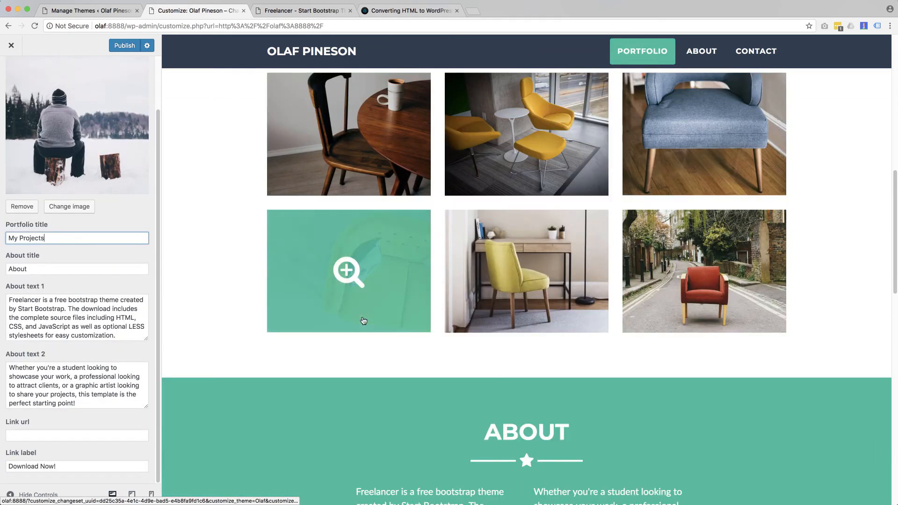
scroll(down, 3)
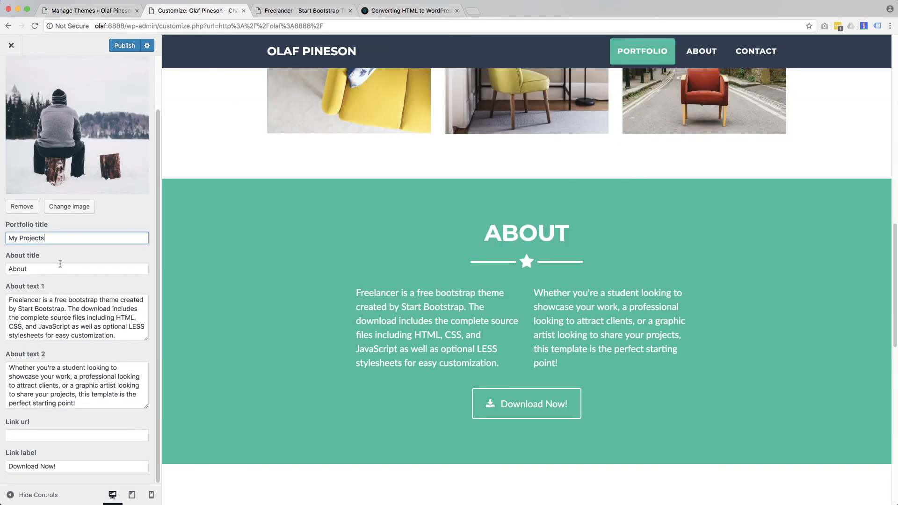
click(77, 268)
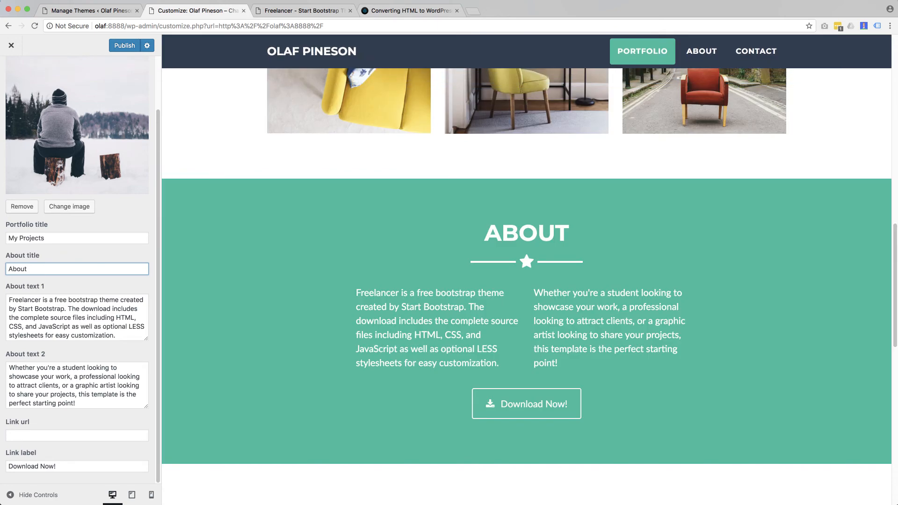
Change the About title to 'About me' and swap in the woods story as paragraph one
text(me)
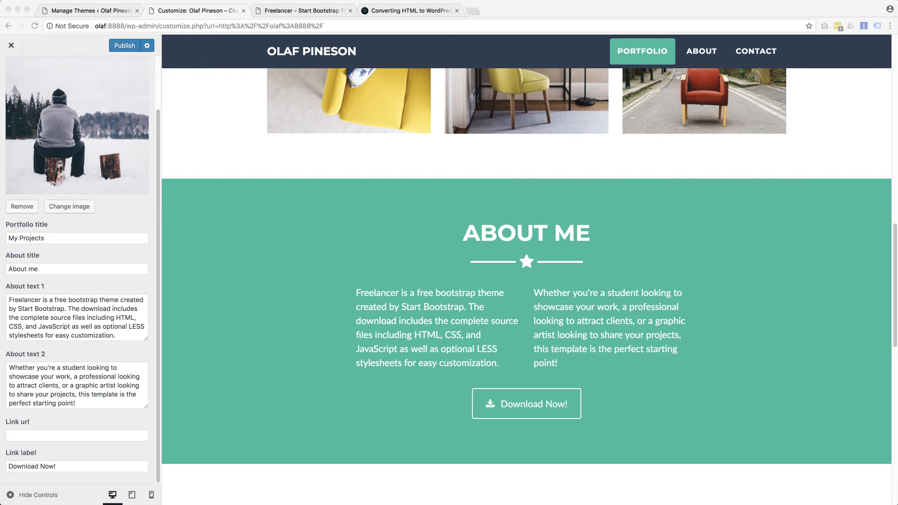
click(77, 317)
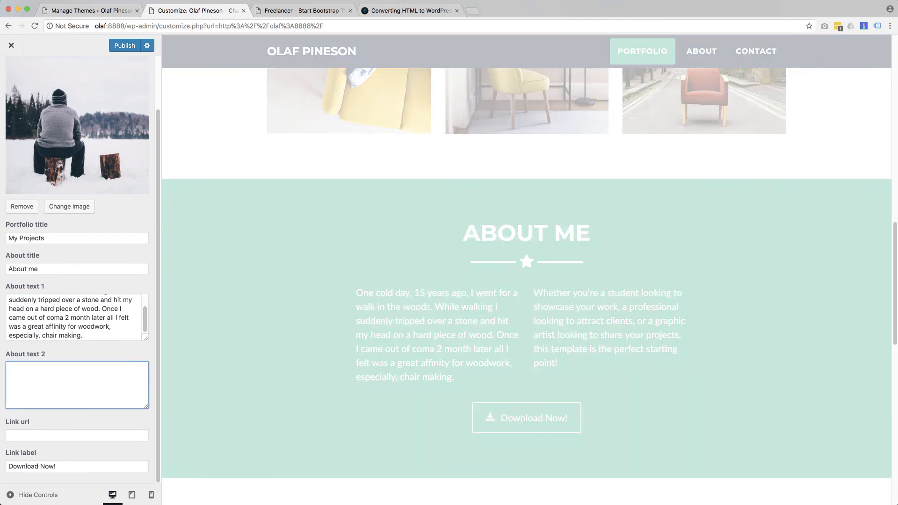
Add the chair-making hobby text to About paragraph two and label the button 'Download the Catalog!'
text(Making chairs first became my hobby and soon after the full time profession. My creative process is slow, starting with long forest walks with each customer. It usually takes a couple of months just to find the right piece of wood.)
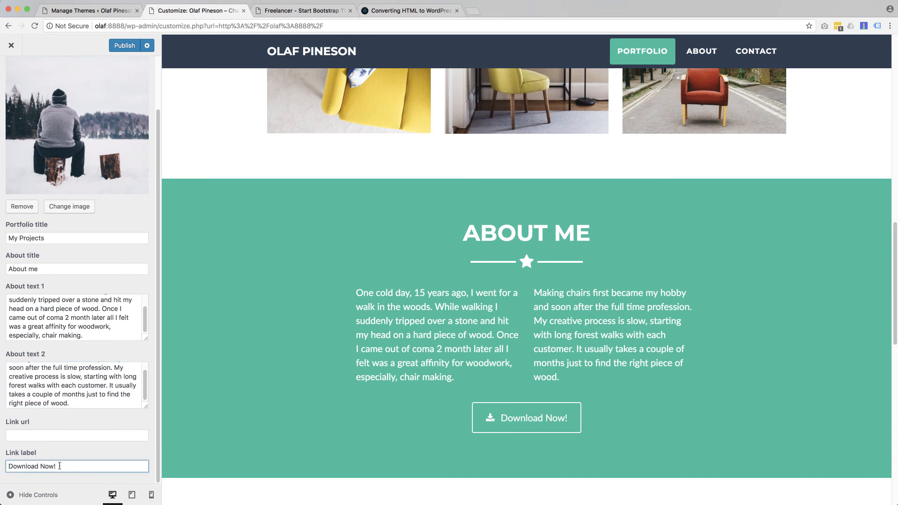
key(Backspace)
text(the Catalog)
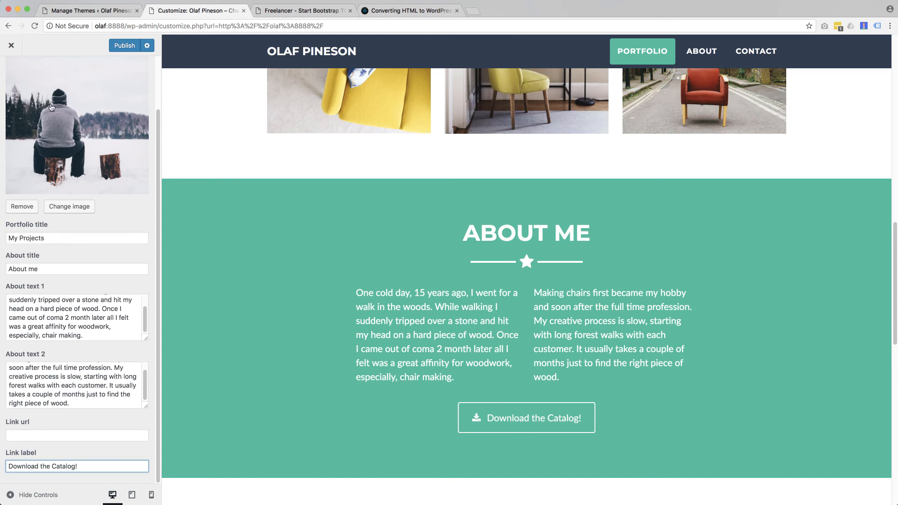
click(89, 10)
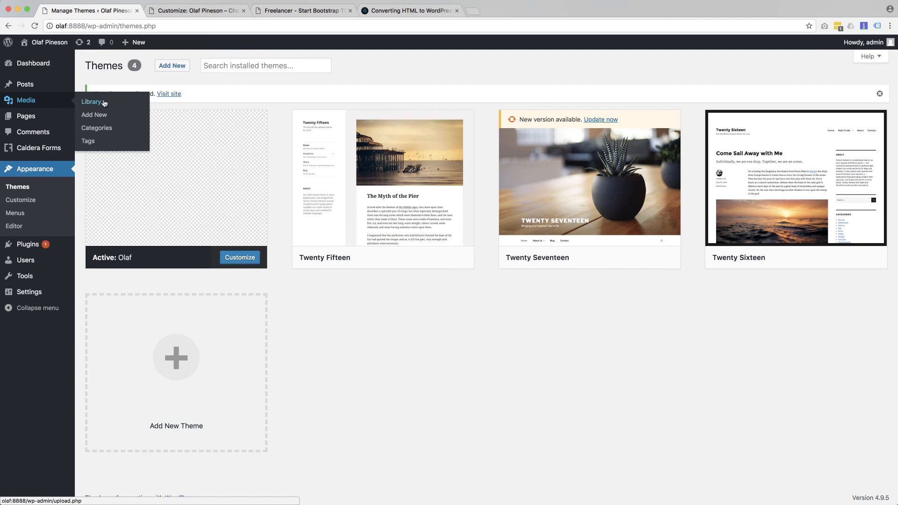
Copy the olafs_chair_catalog.pdf file URL from the Media Library, then go back to the Customizer
click(92, 101)
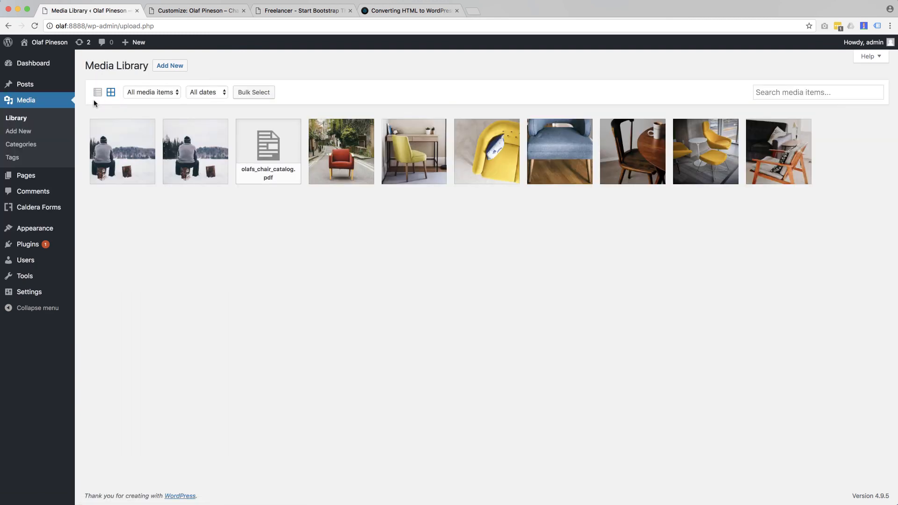
mouse_move(274, 154)
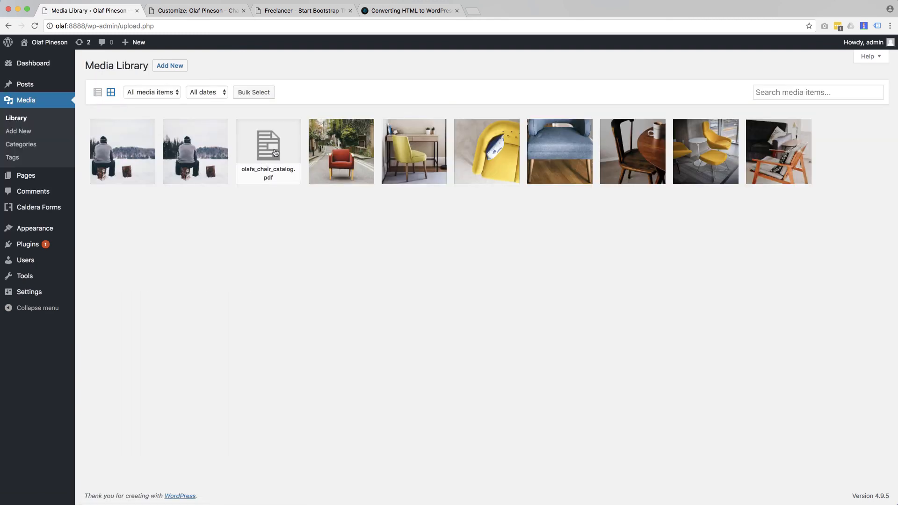
click(267, 150)
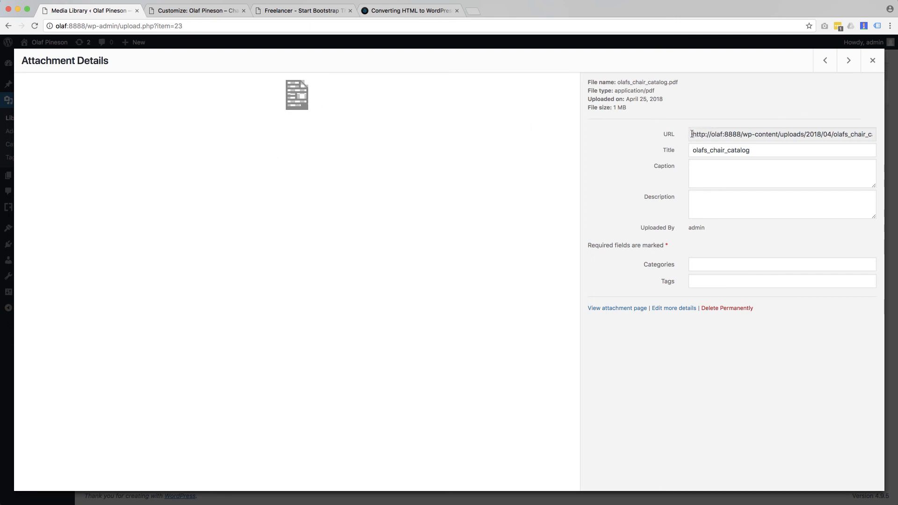
click(782, 134)
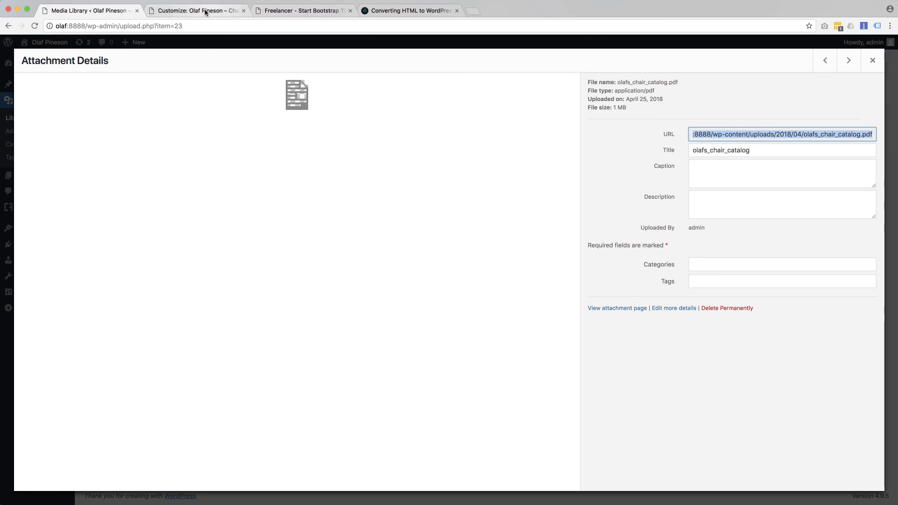
click(197, 10)
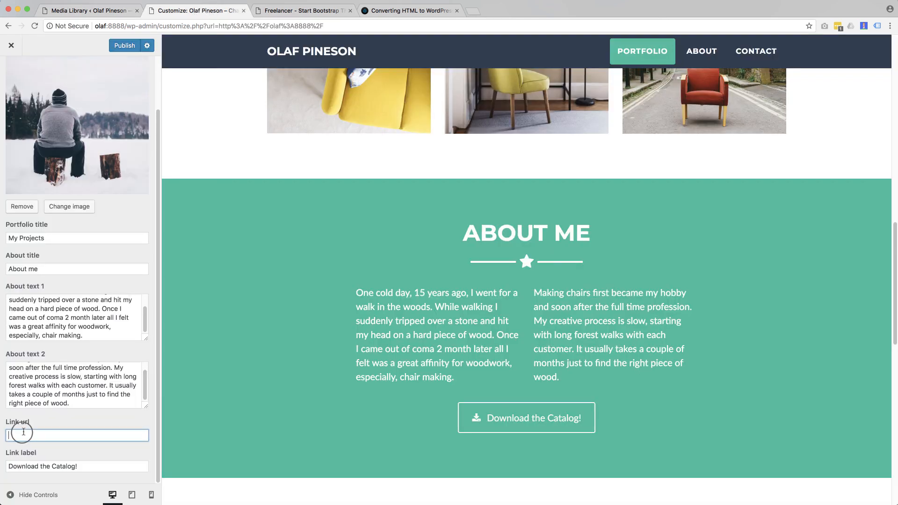